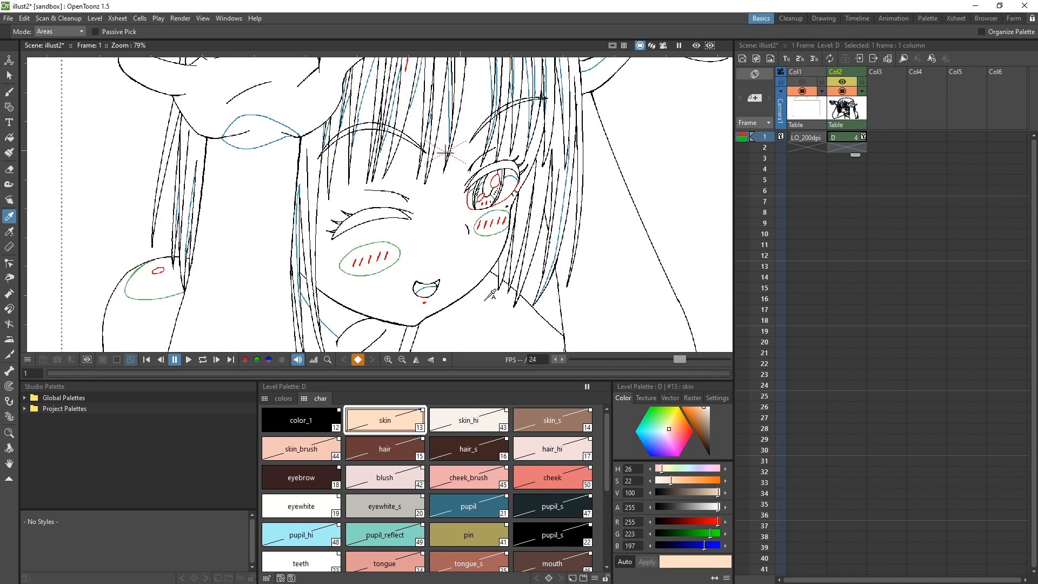
mouse_move(454, 295)
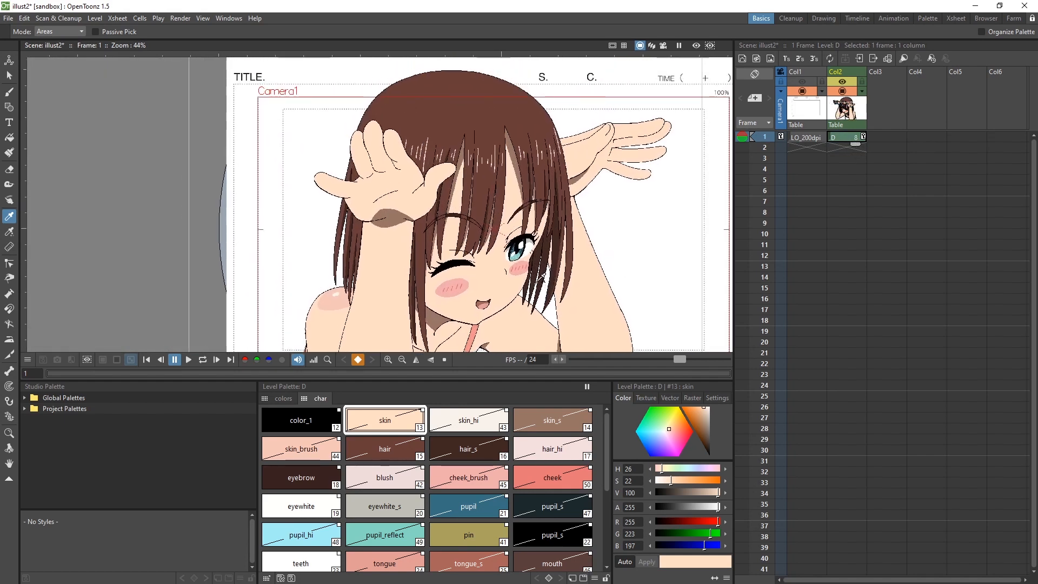
Show the Schematic in FX mode and select the Col2 drawing node.
left_click(228, 18)
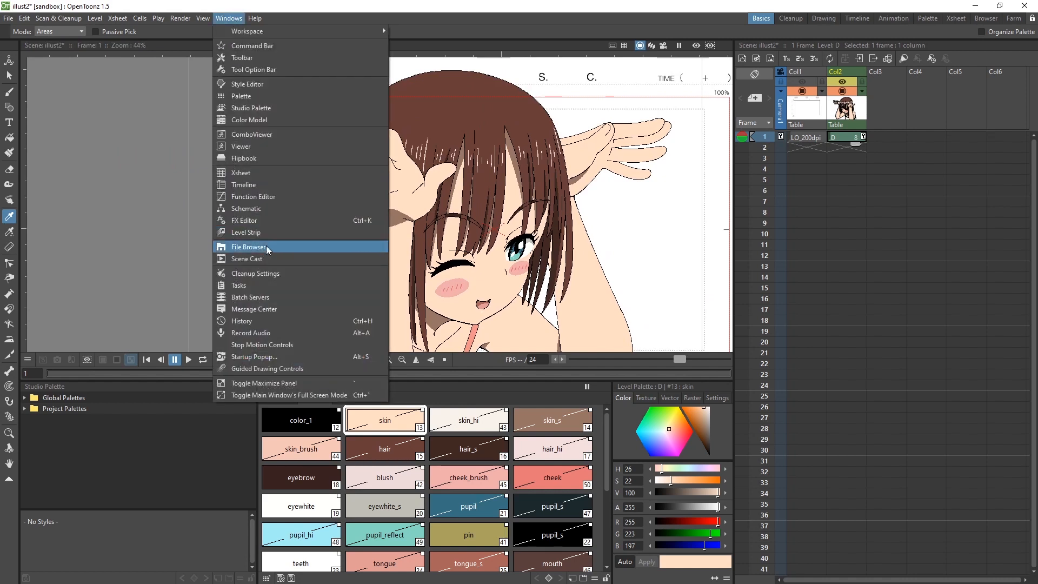
left_click(246, 208)
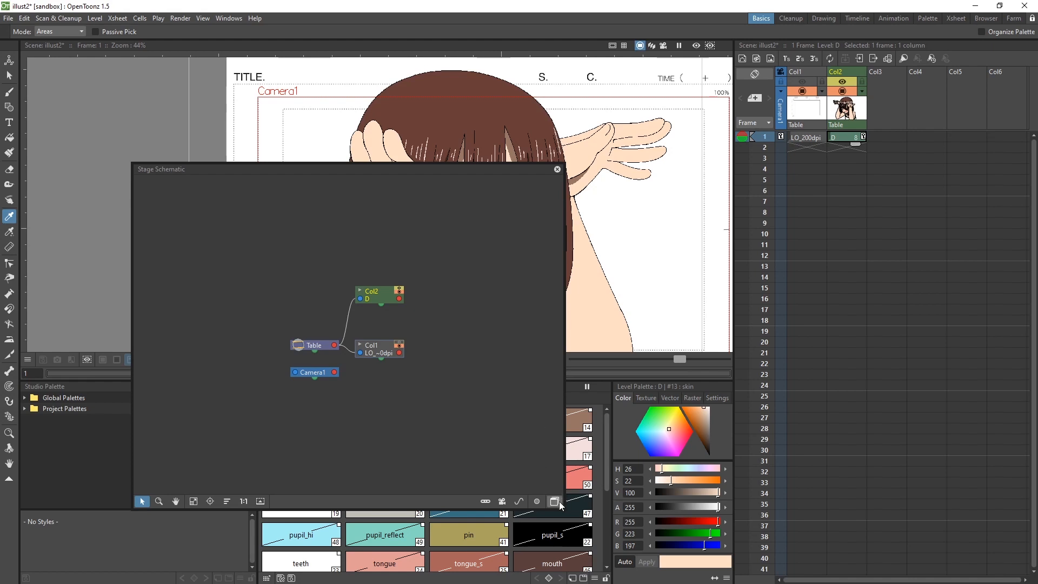
left_click(554, 501)
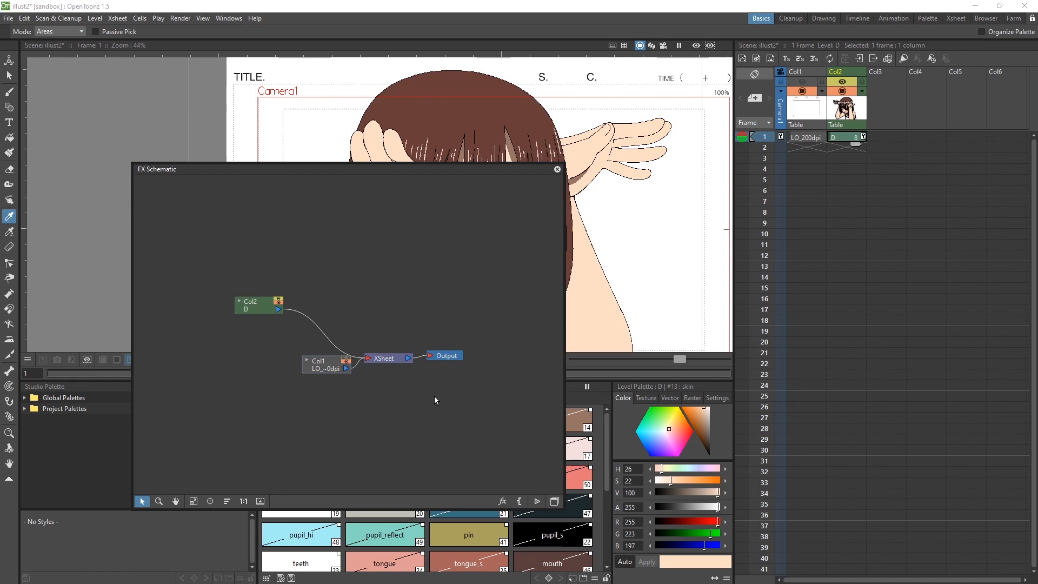
mouse_move(322, 345)
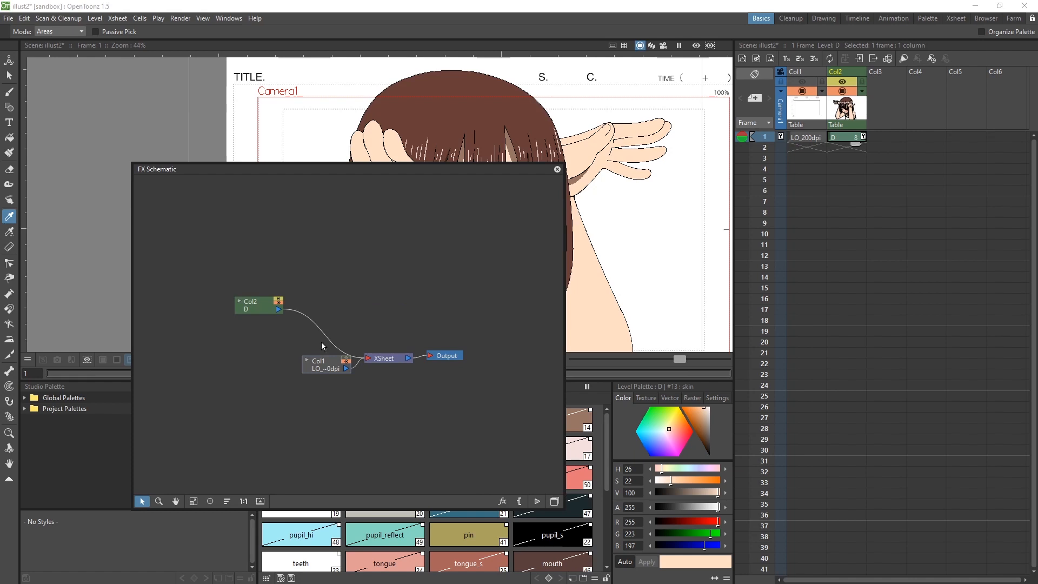
left_click(257, 304)
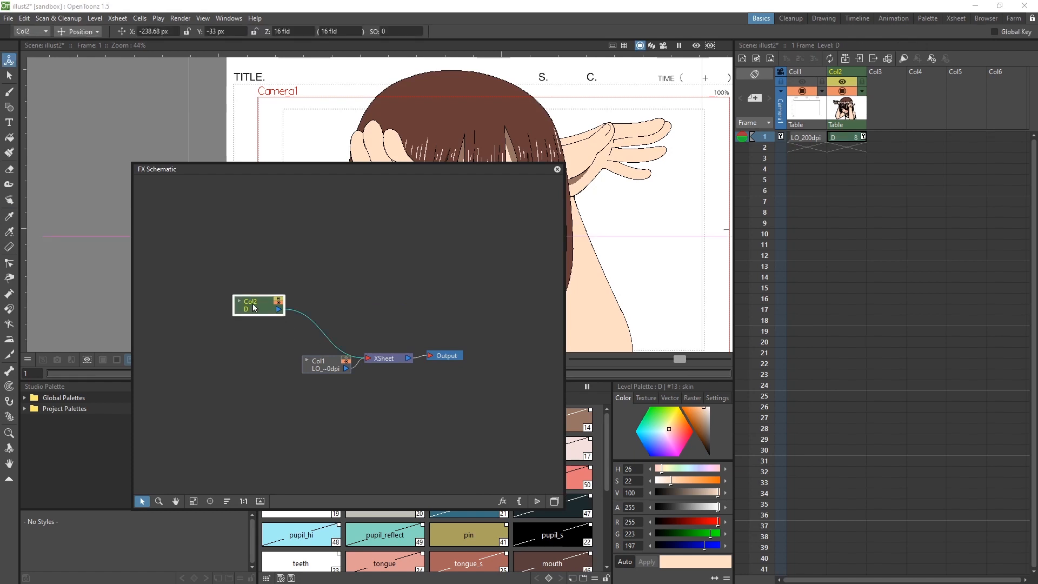
Insert a Toonz_Level Color Blending FX on Col2 and select the new ColorBlending05 node.
right_click(258, 305)
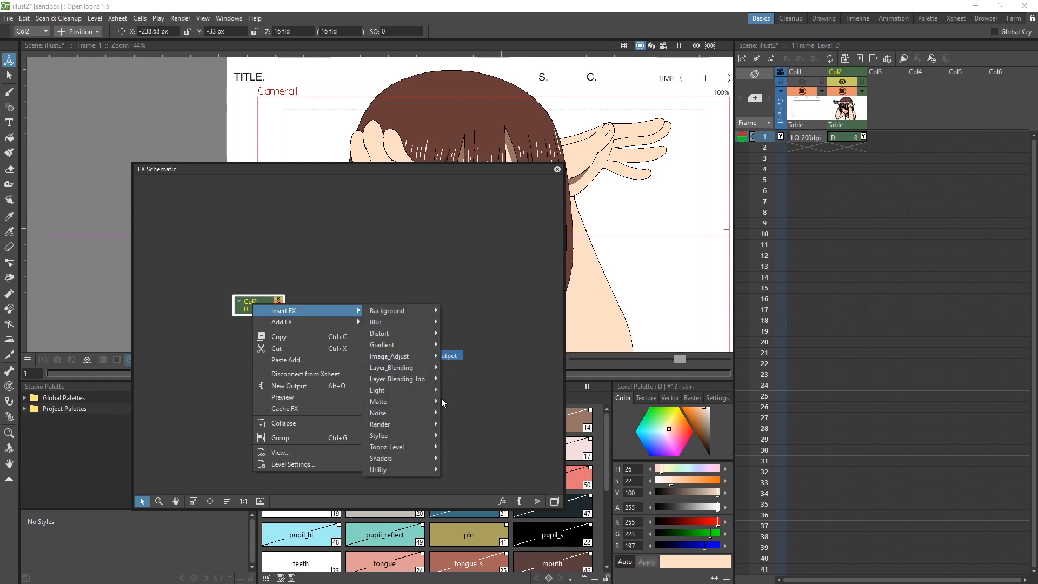
mouse_move(387, 447)
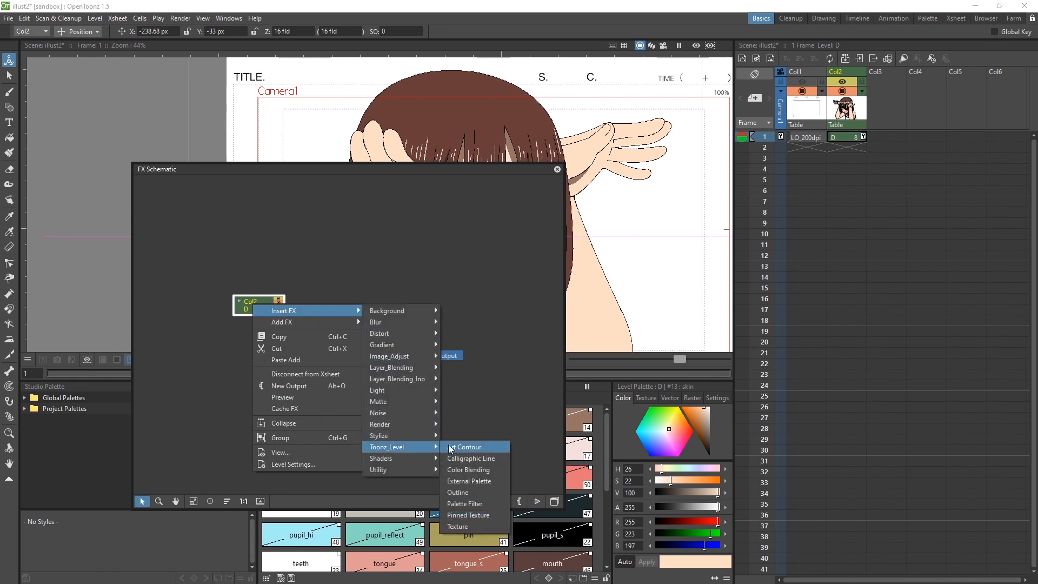
left_click(468, 469)
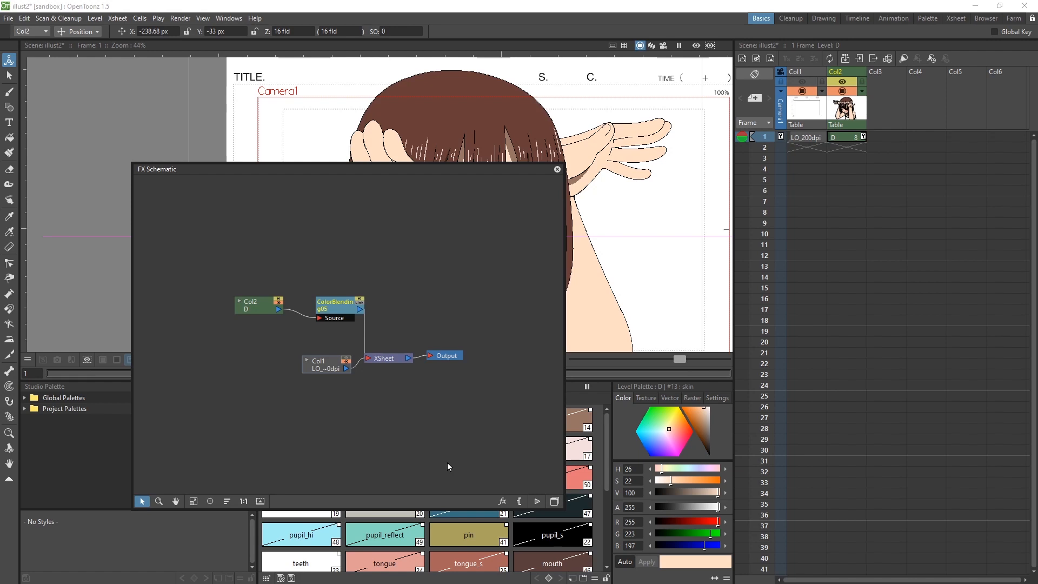
mouse_move(411, 396)
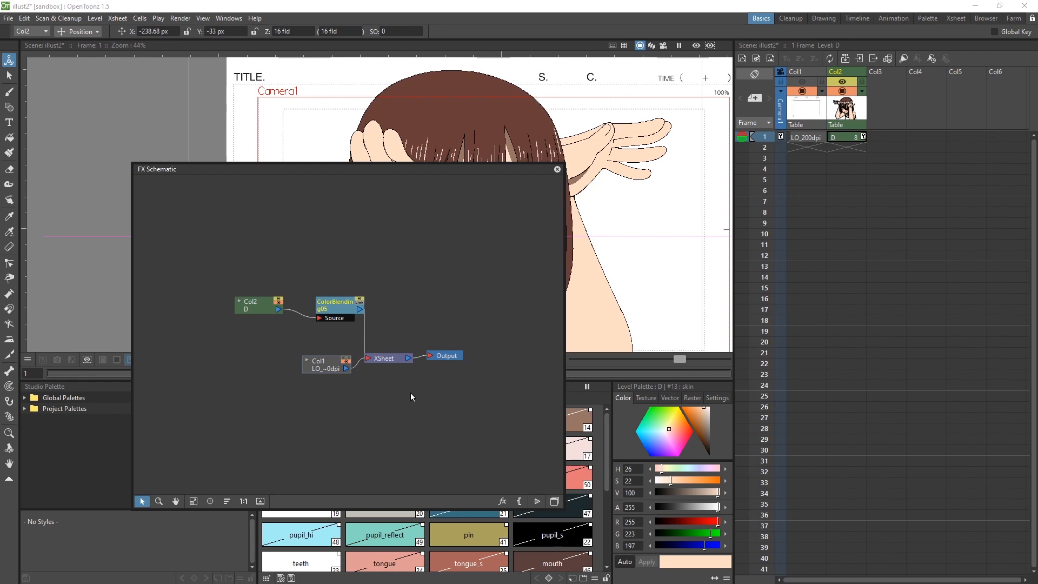
mouse_move(405, 394)
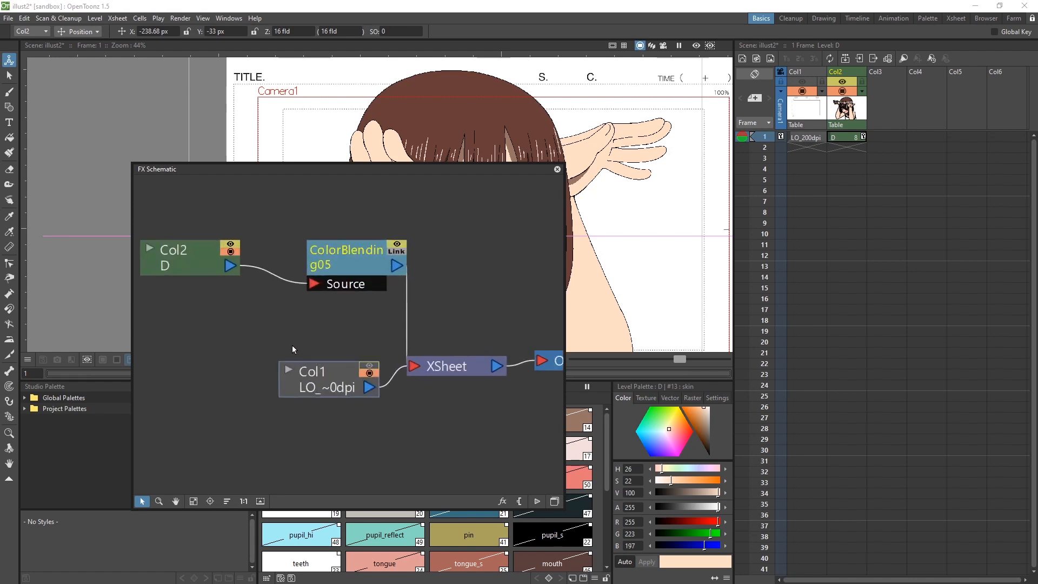
mouse_move(315, 303)
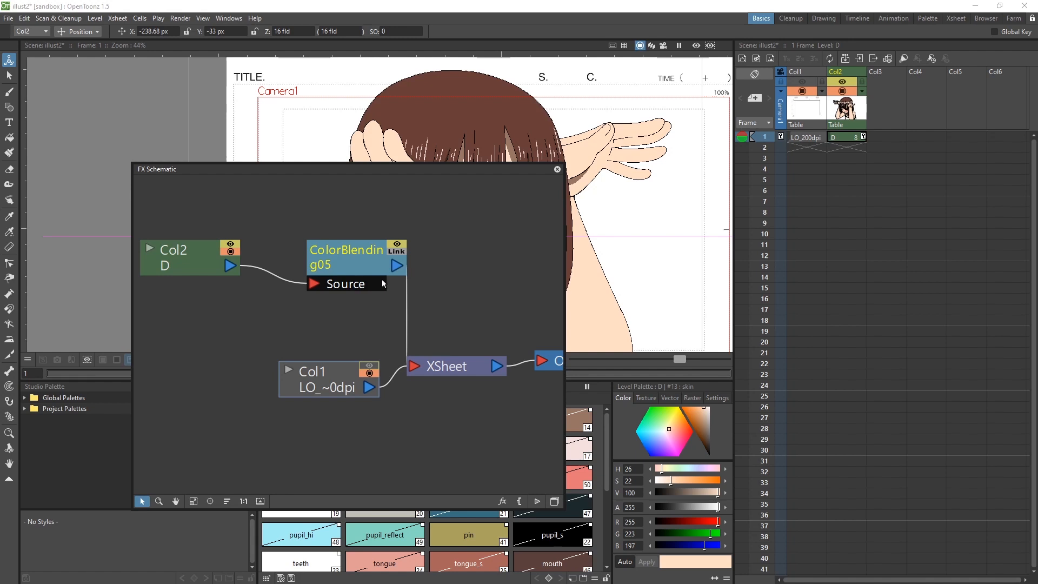
left_click(344, 257)
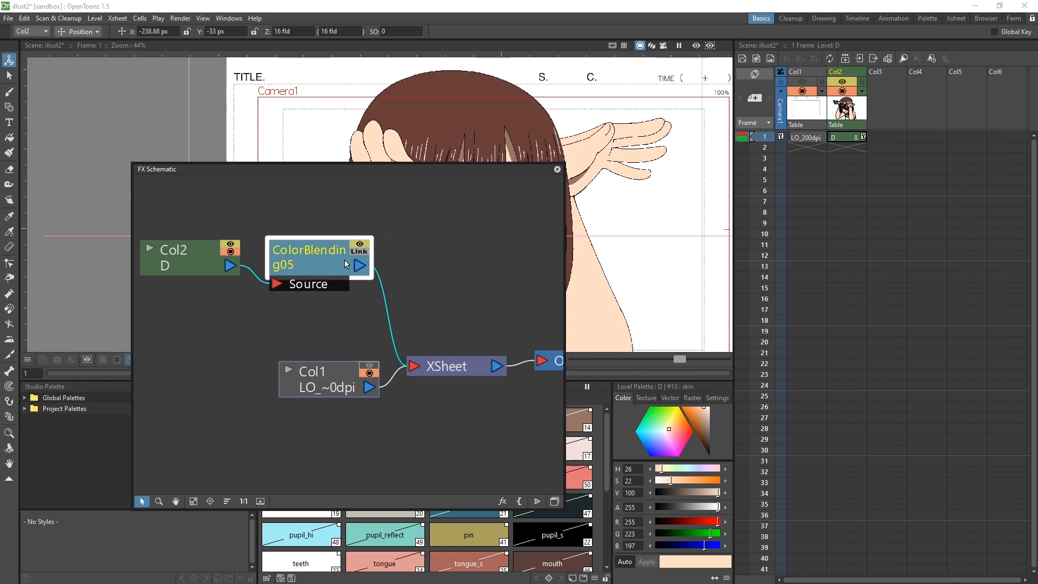
mouse_move(442, 351)
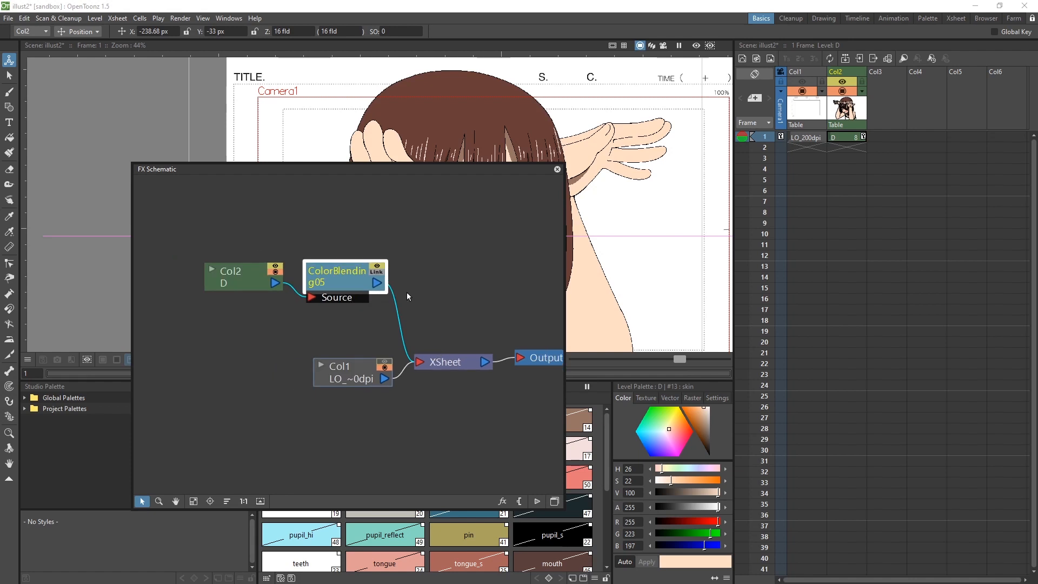
Open Fx Settings for the ColorBlending05 node.
double_click(338, 276)
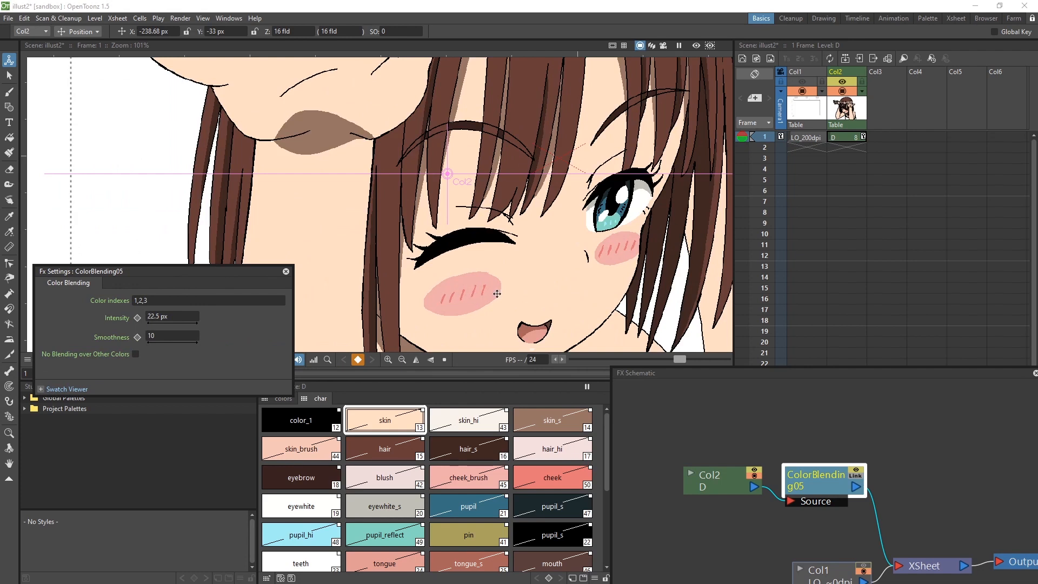
mouse_move(578, 282)
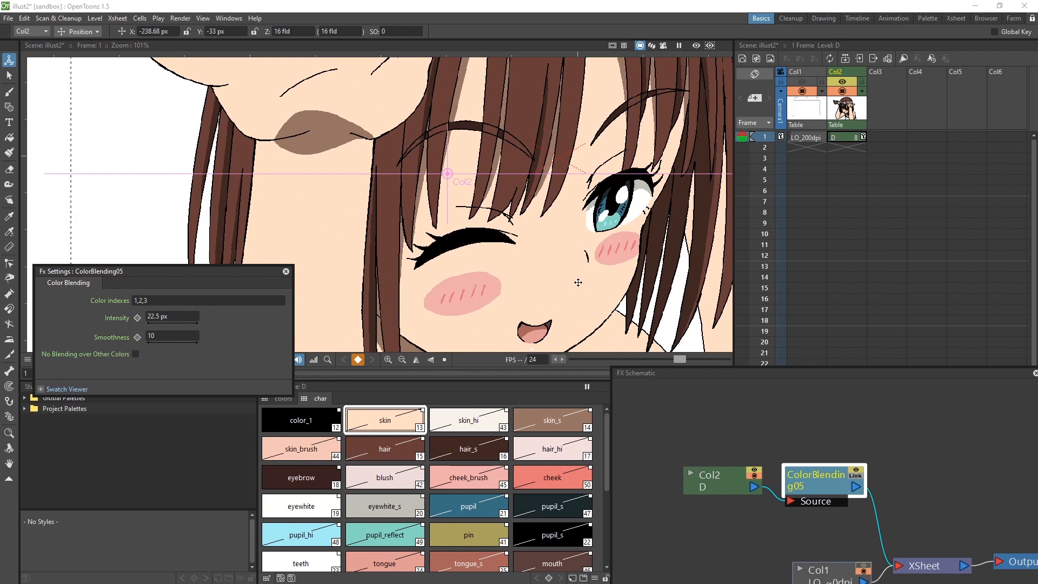
mouse_move(648, 345)
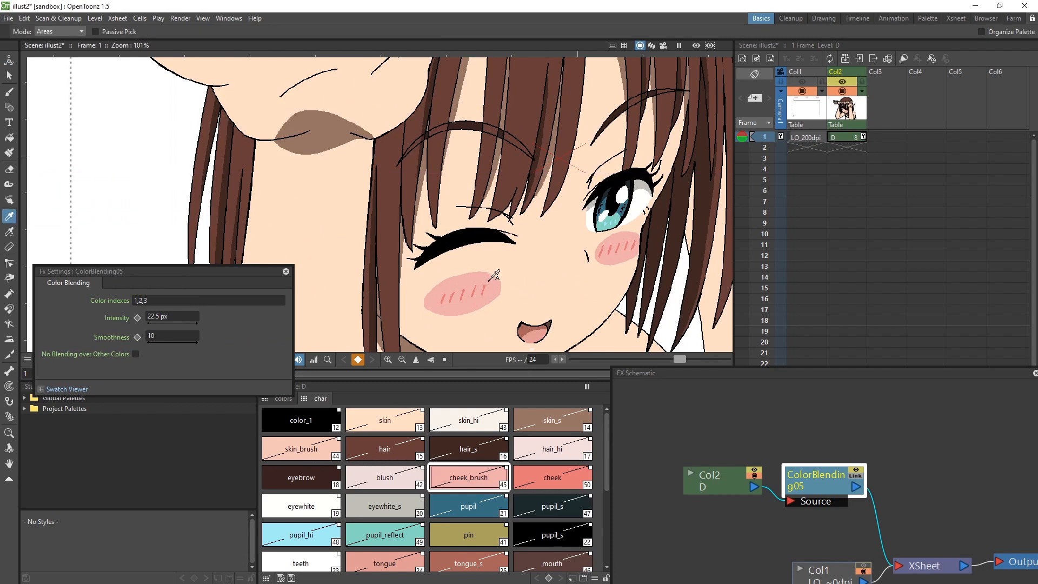
mouse_move(470, 477)
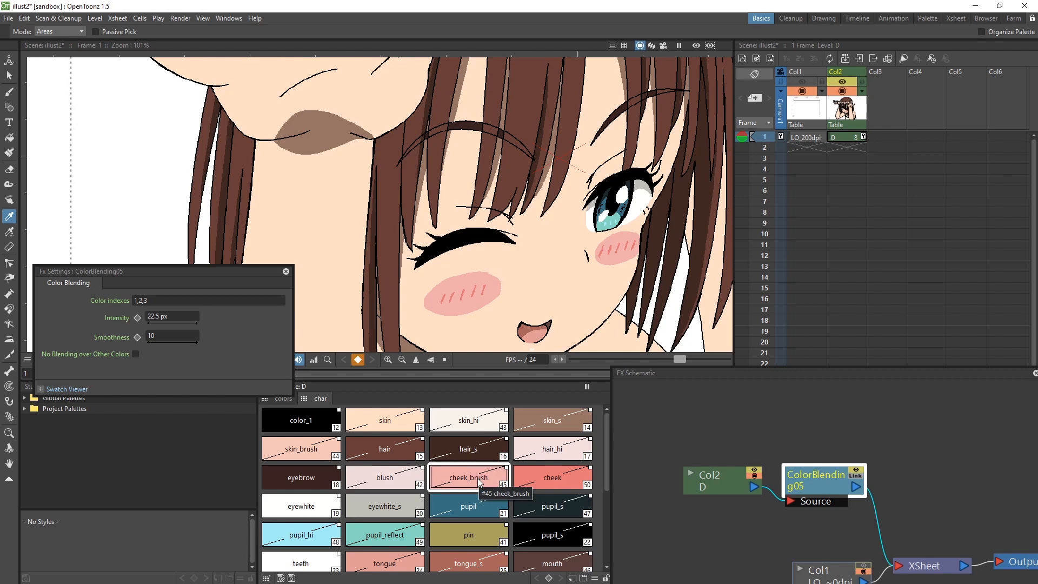
mouse_move(481, 489)
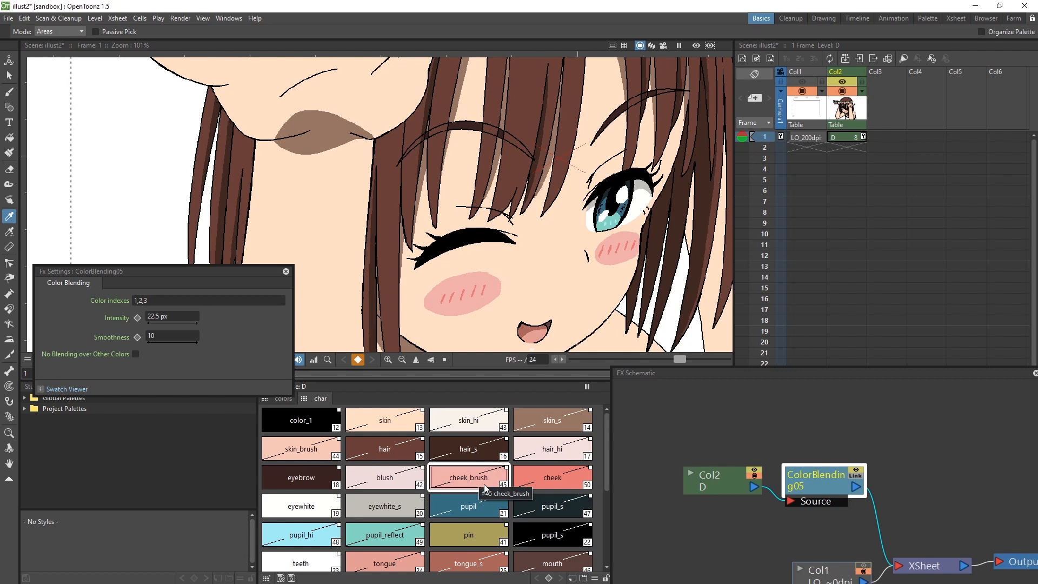
mouse_move(512, 492)
type("45")
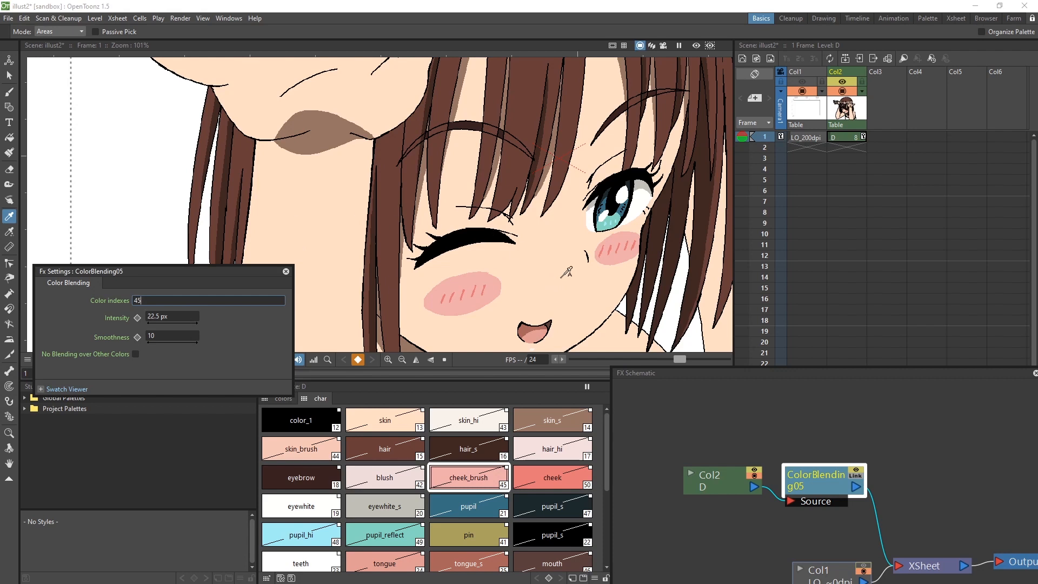
Check the skin style's index and append ',13' so Color indexes read 45,13.
left_click(384, 419)
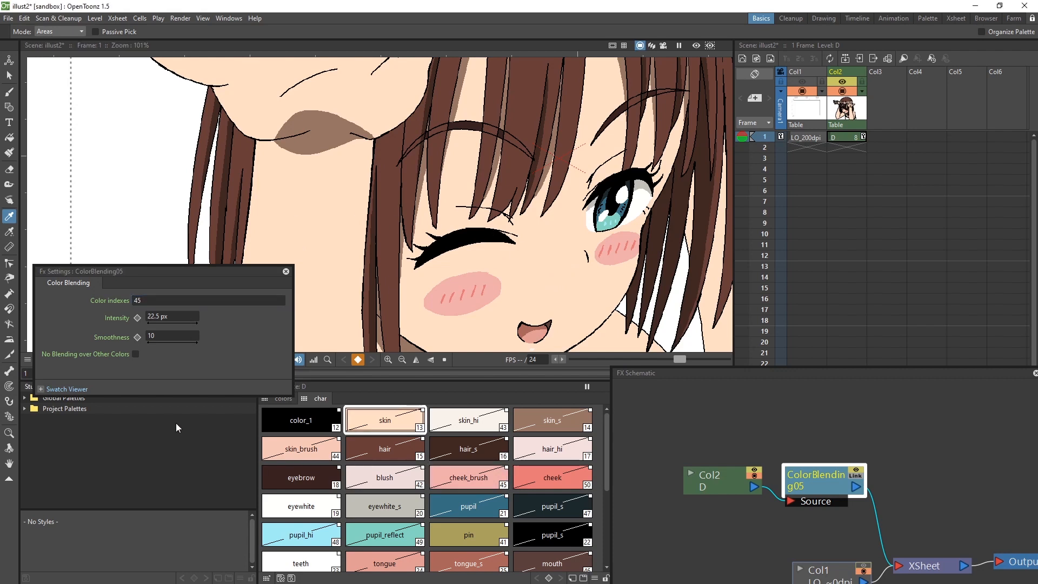
left_click(209, 300)
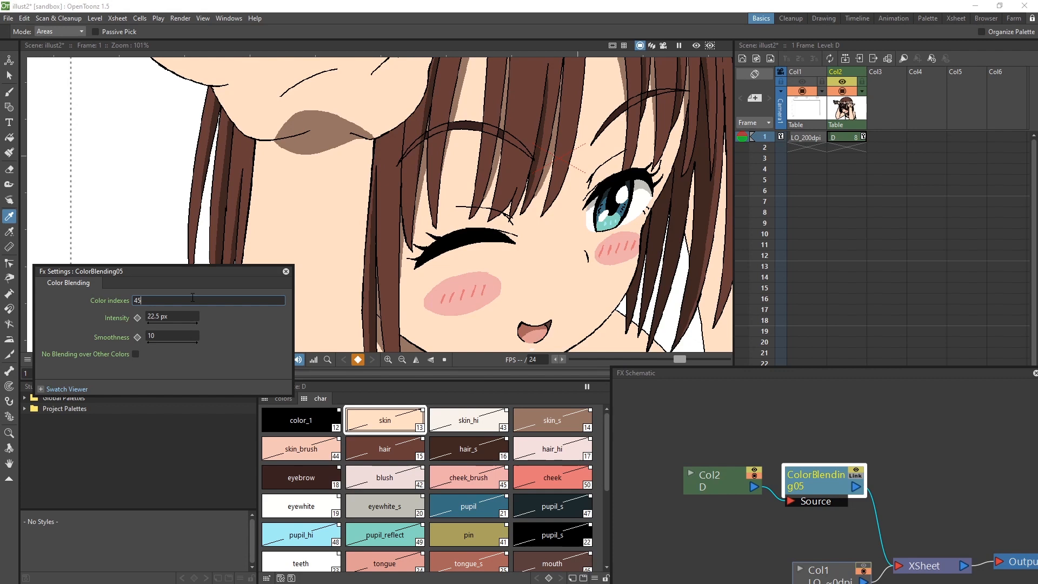
type(",13")
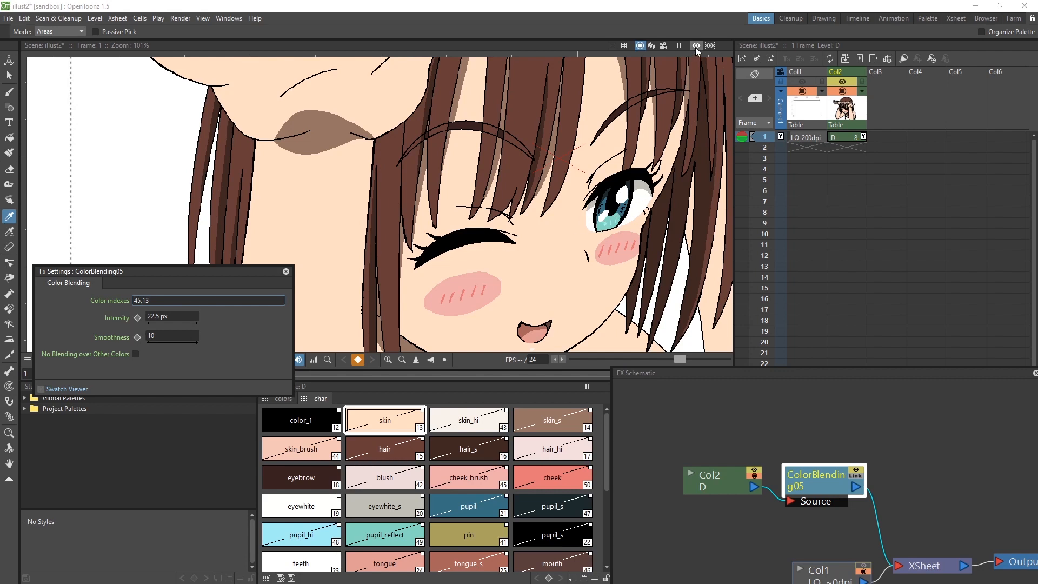
Turn on preview, set Intensity 35 and Smoothness 75, and tick No Blending over Other Colors.
left_click(695, 44)
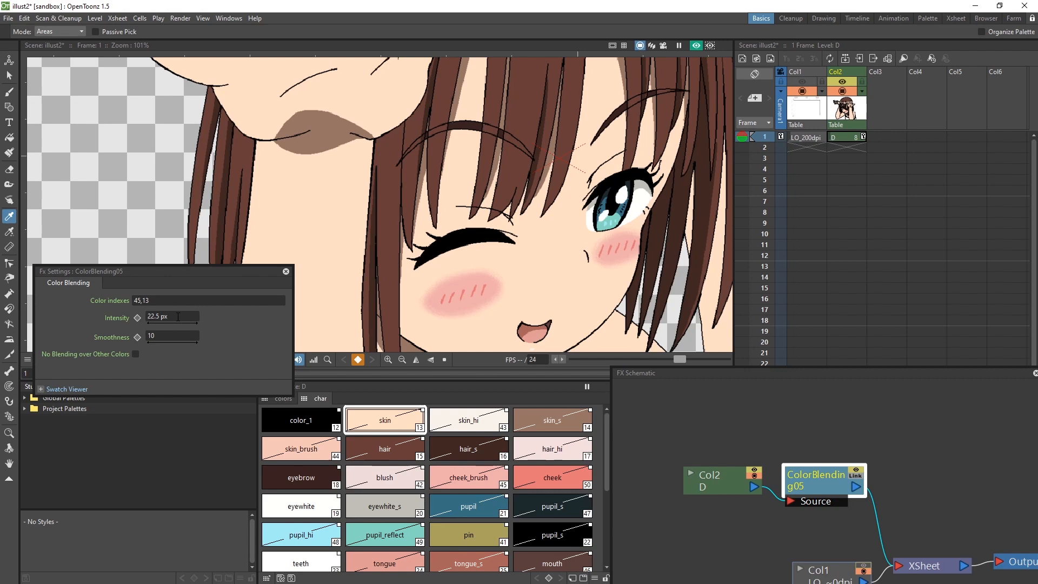
left_click(170, 316)
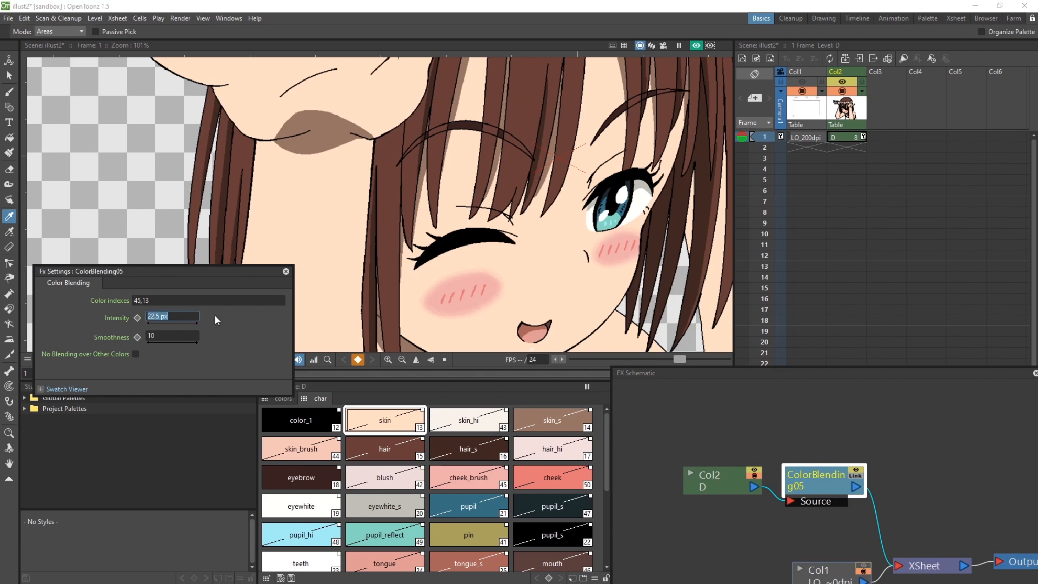
type("35")
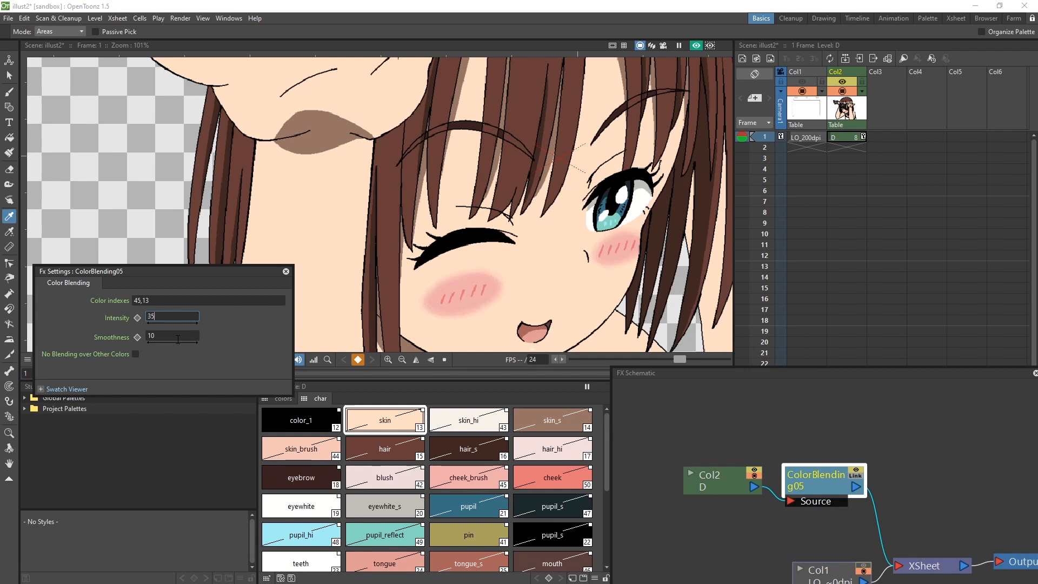
left_click(172, 336)
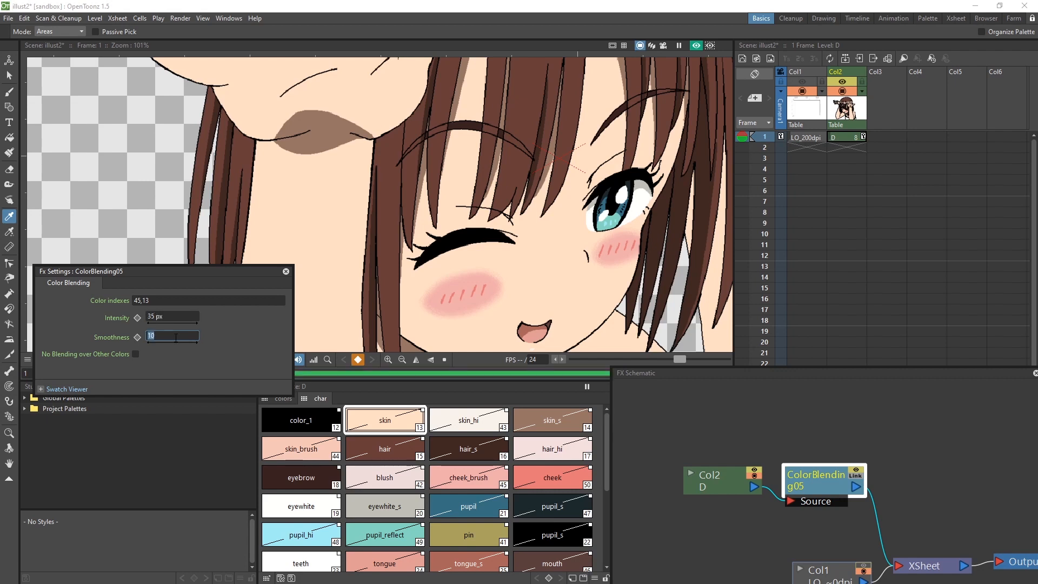
type("75")
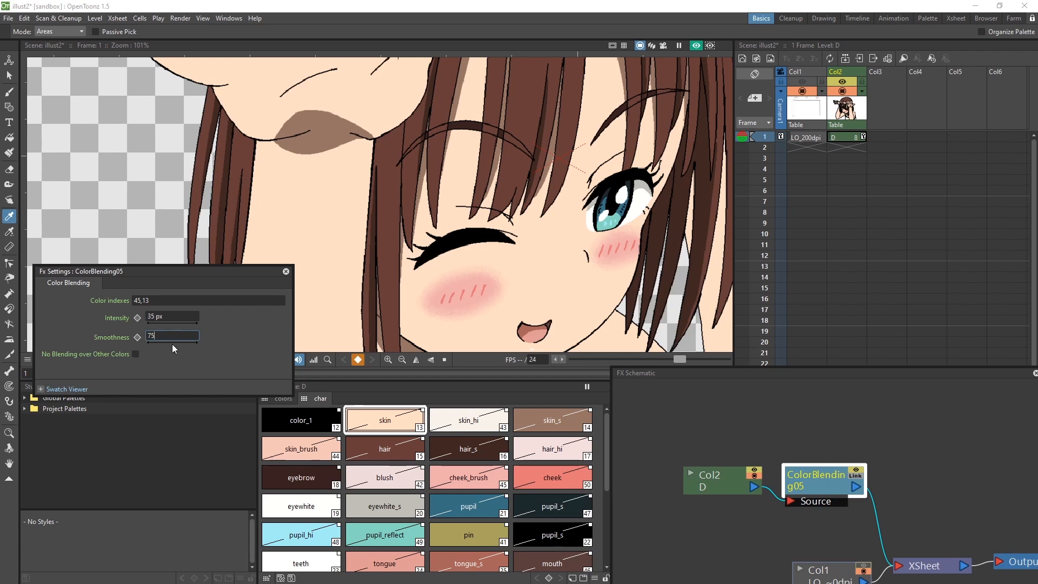
left_click(135, 354)
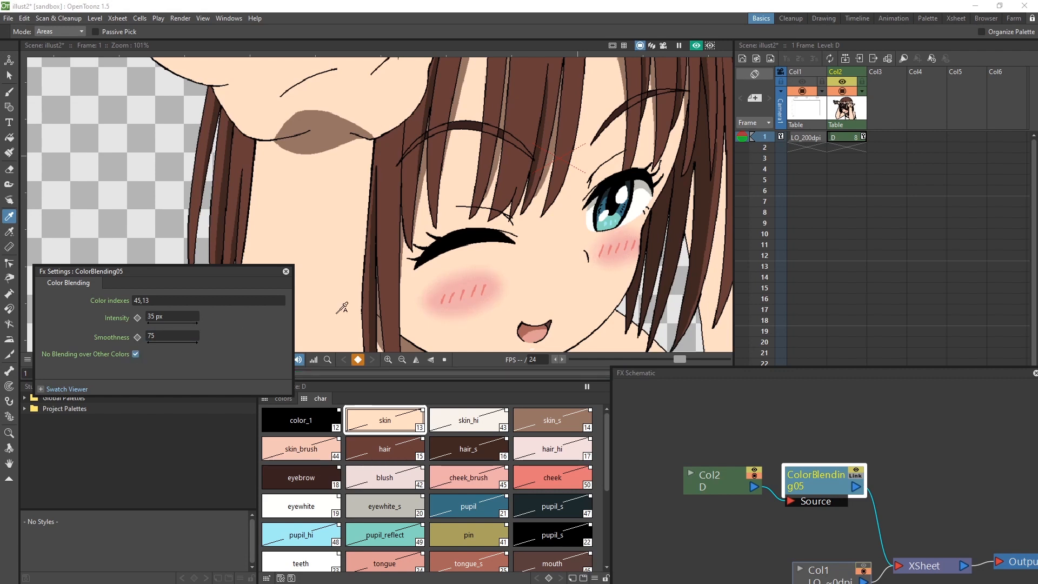
mouse_move(534, 270)
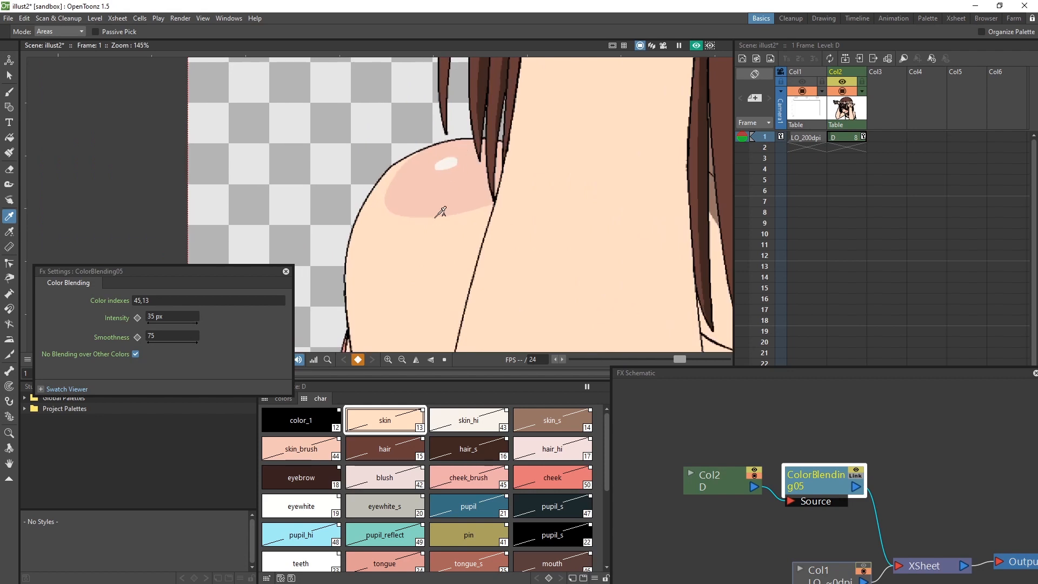
mouse_move(444, 209)
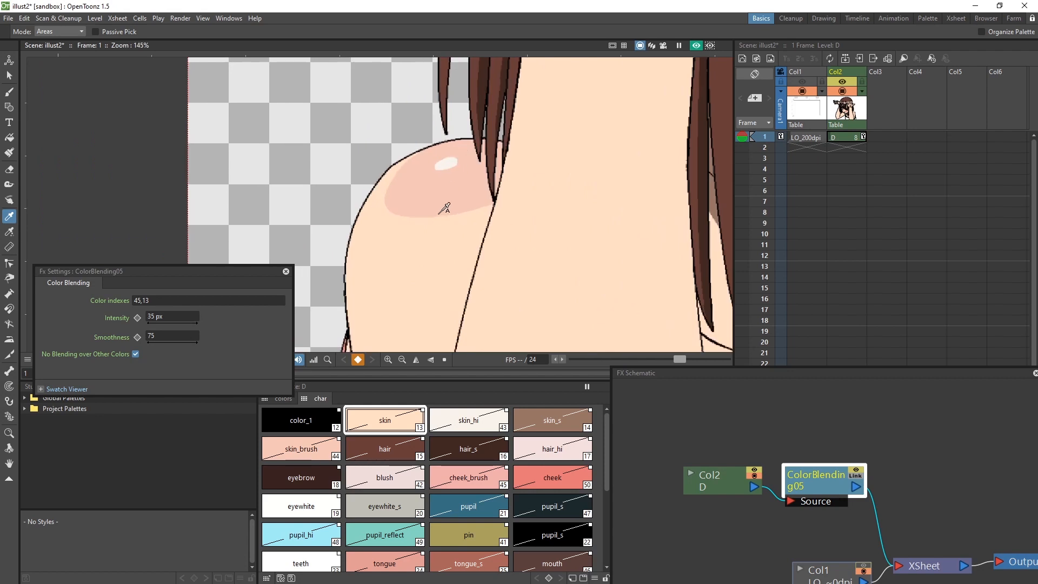
mouse_move(445, 191)
type(",")
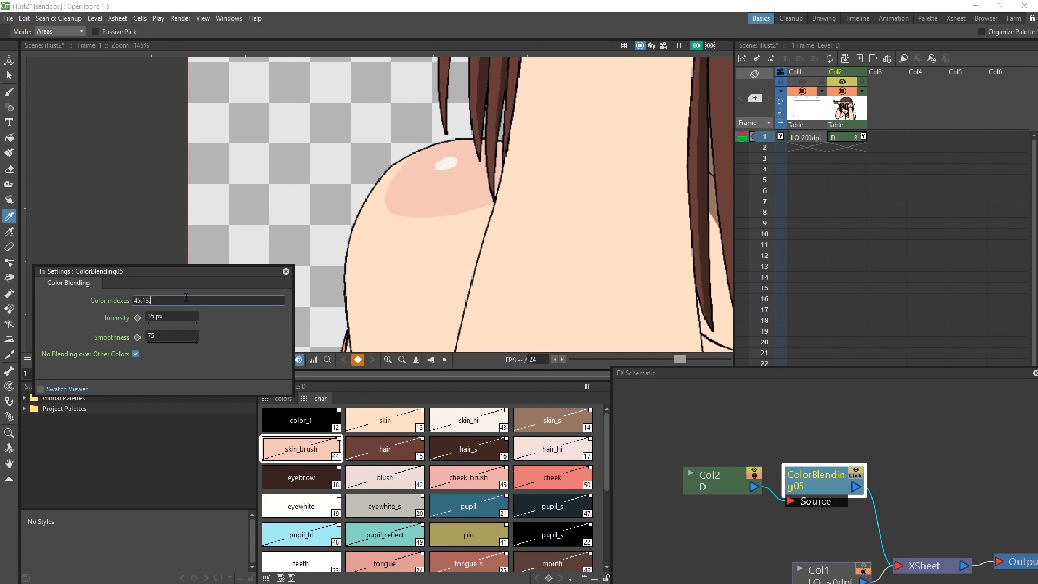
Append skin_brush index 44 so Color indexes read 45,13,44.
type("44")
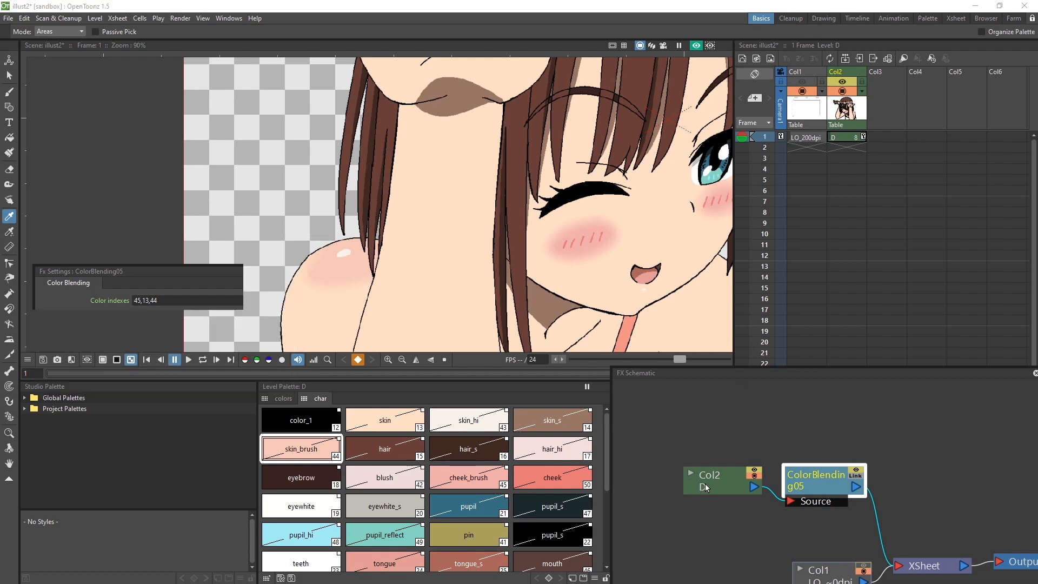
Insert a second Color Blending on Col2: indexes 14,13, Intensity 5, Smoothness 75, no over-blending.
right_click(711, 475)
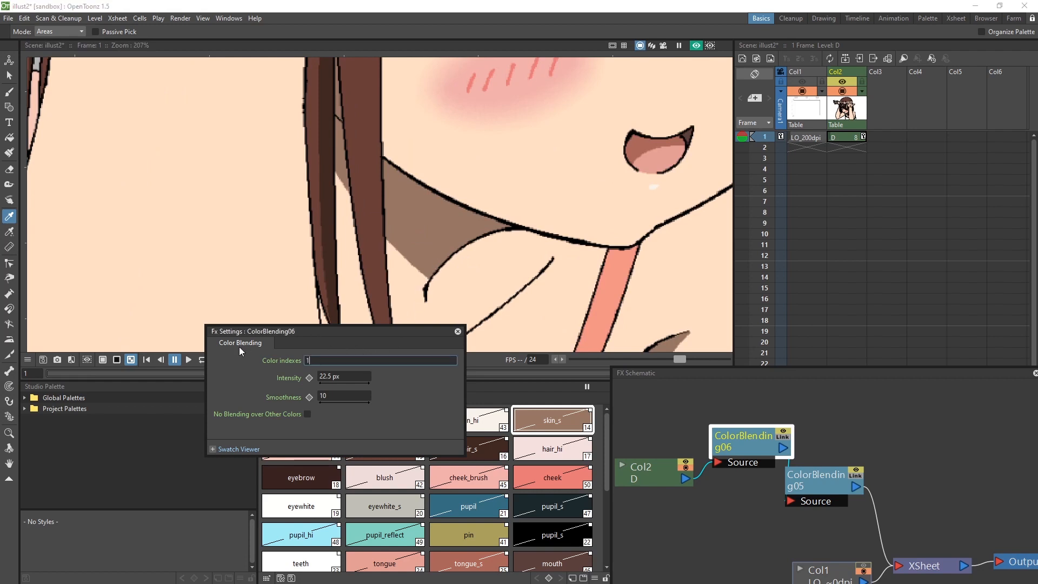
type("4,13")
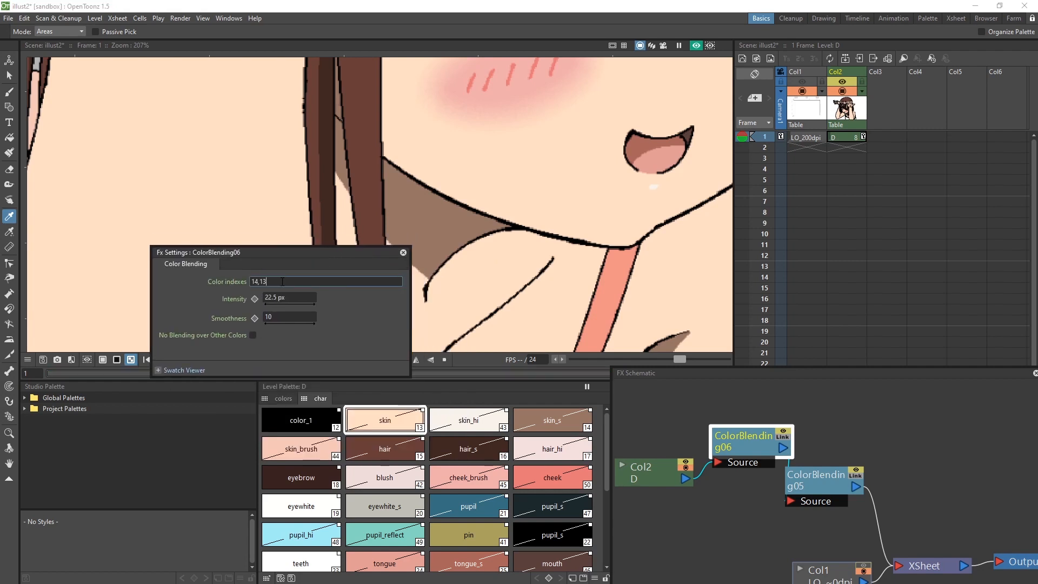
left_click(289, 298)
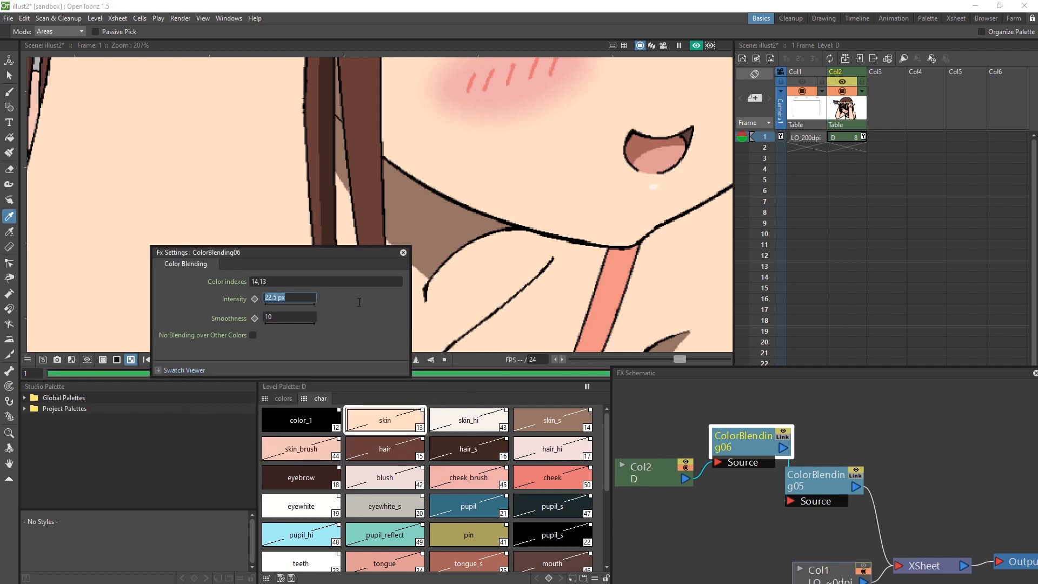
type("5")
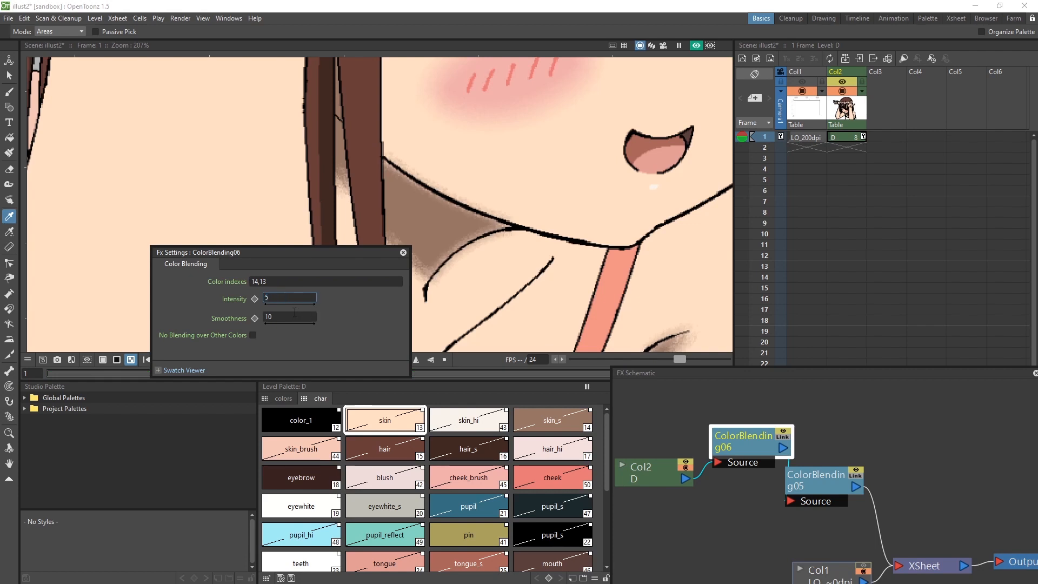
left_click(290, 316)
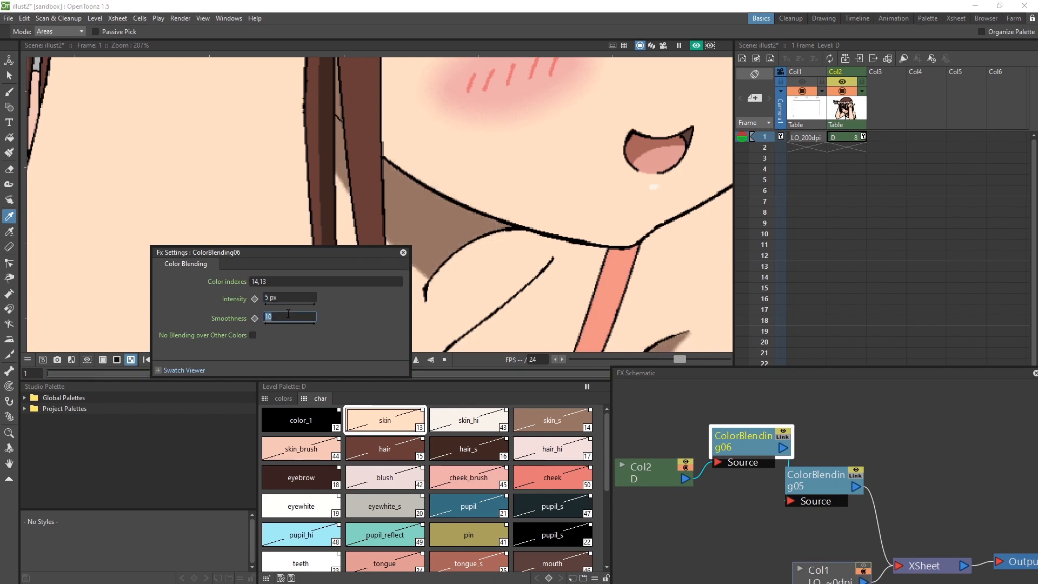
type("75")
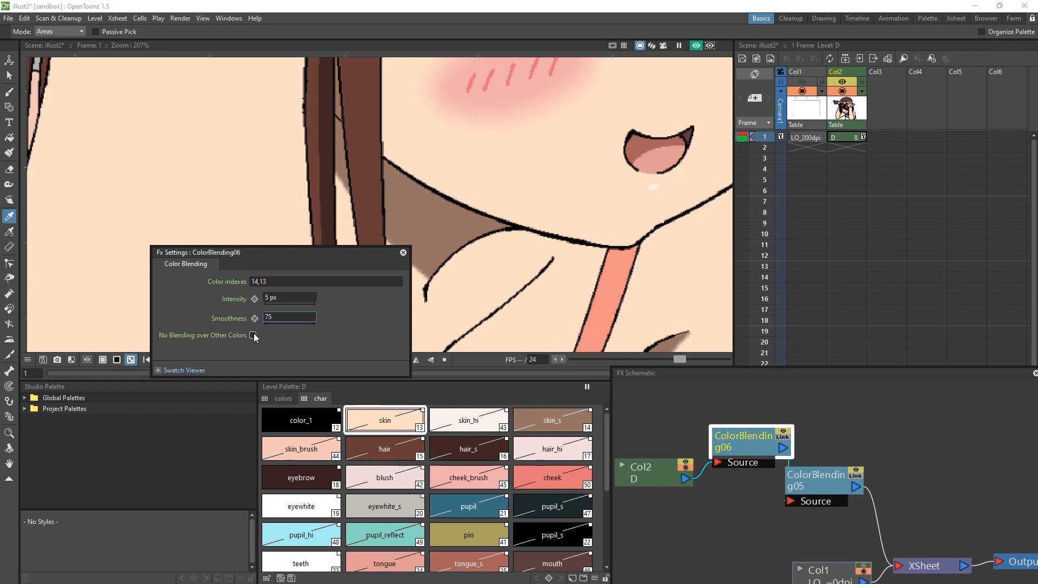
left_click(252, 336)
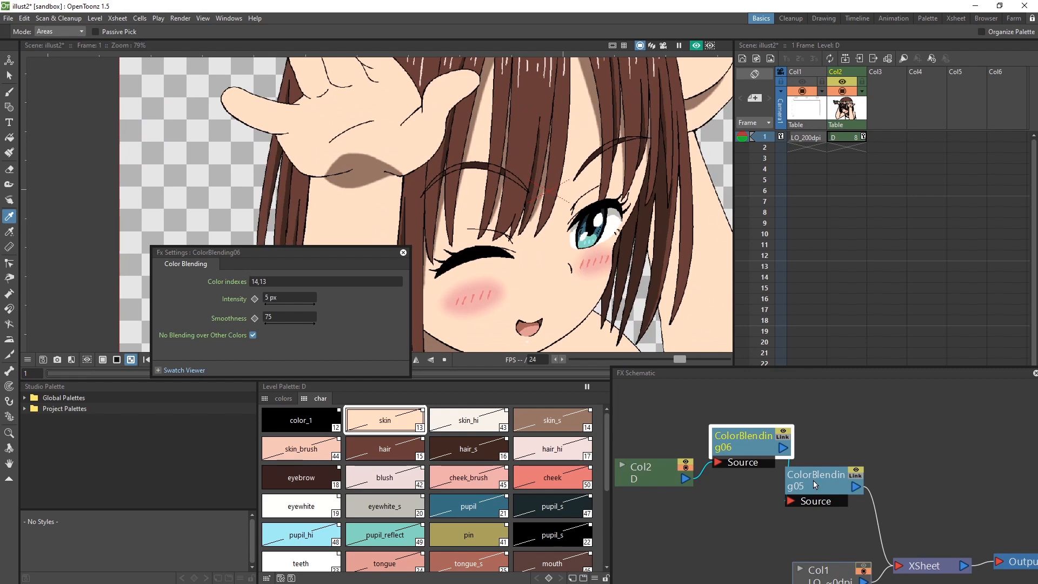
In level D's Level Settings, tick Add Antialiasing and edit the Antialias Softness.
right_click(833, 137)
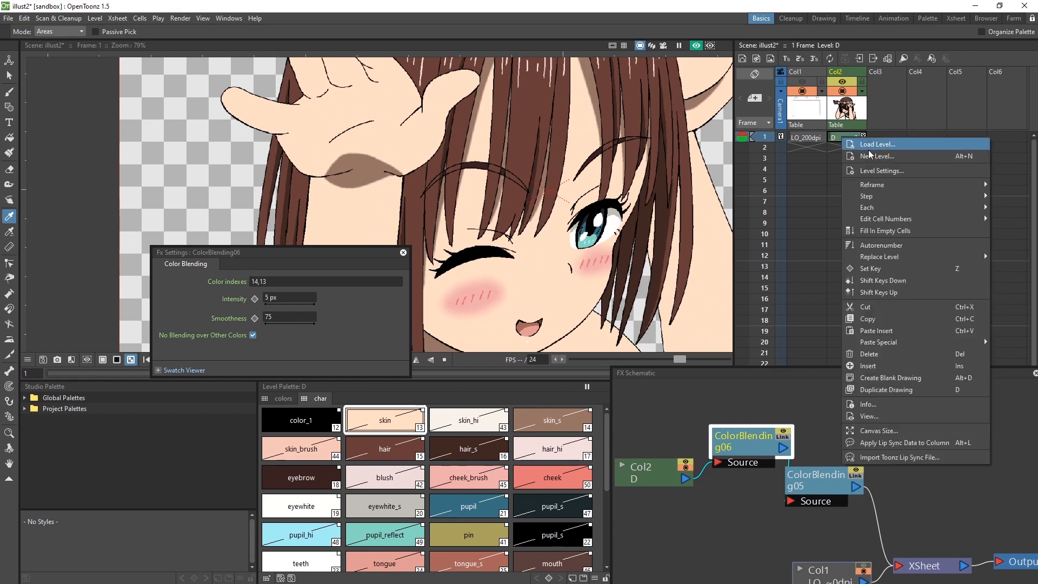
left_click(882, 170)
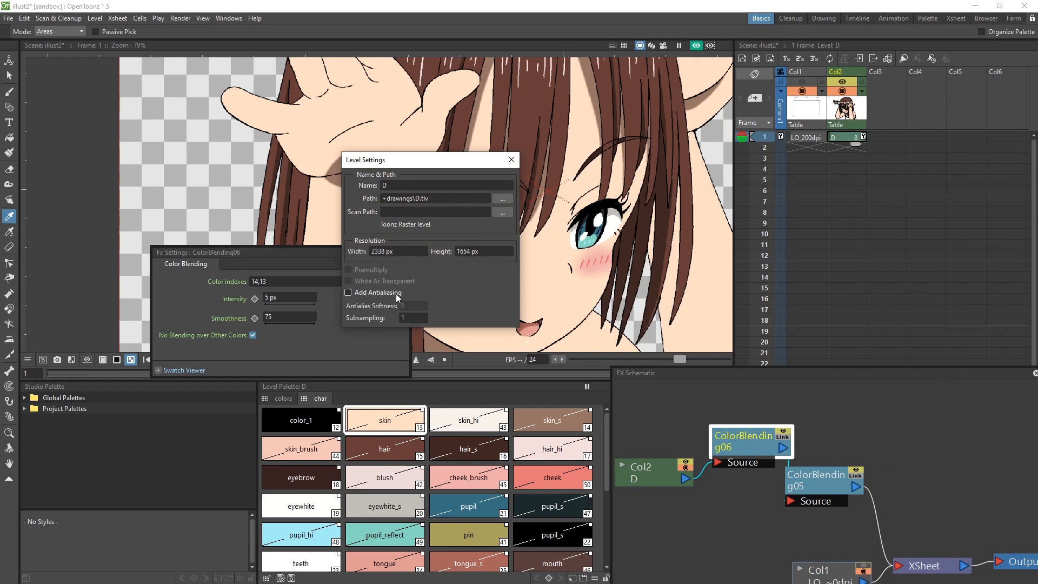
left_click(347, 292)
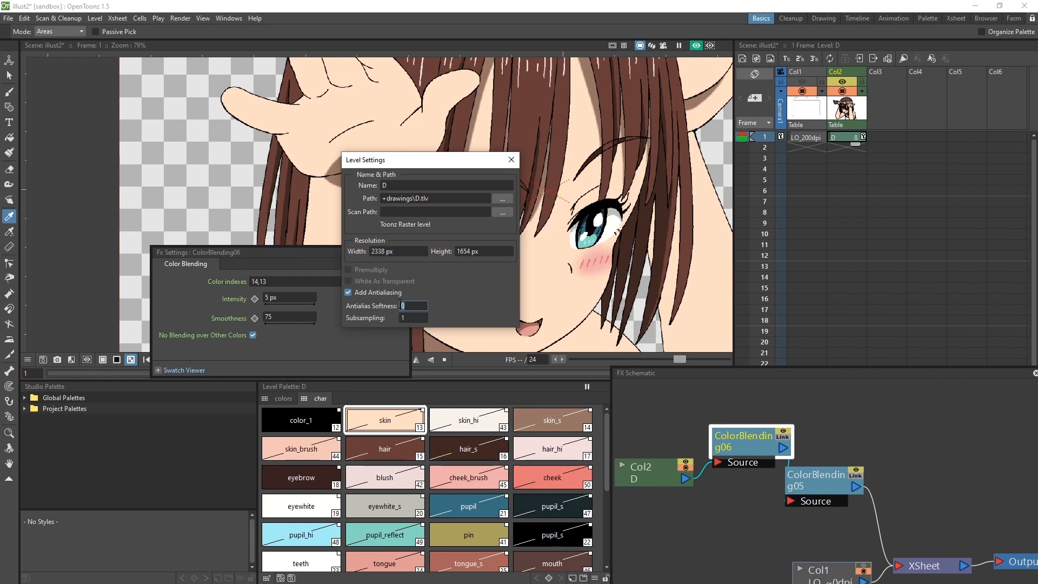
left_click(510, 159)
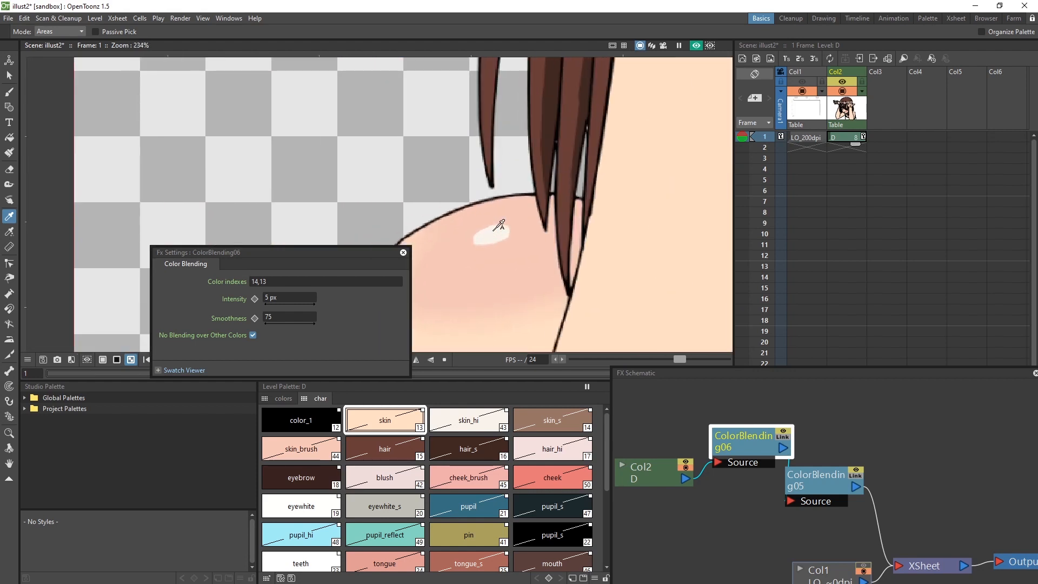
Zoom out the viewer to see the whole girl illustration.
scroll("down", 3)
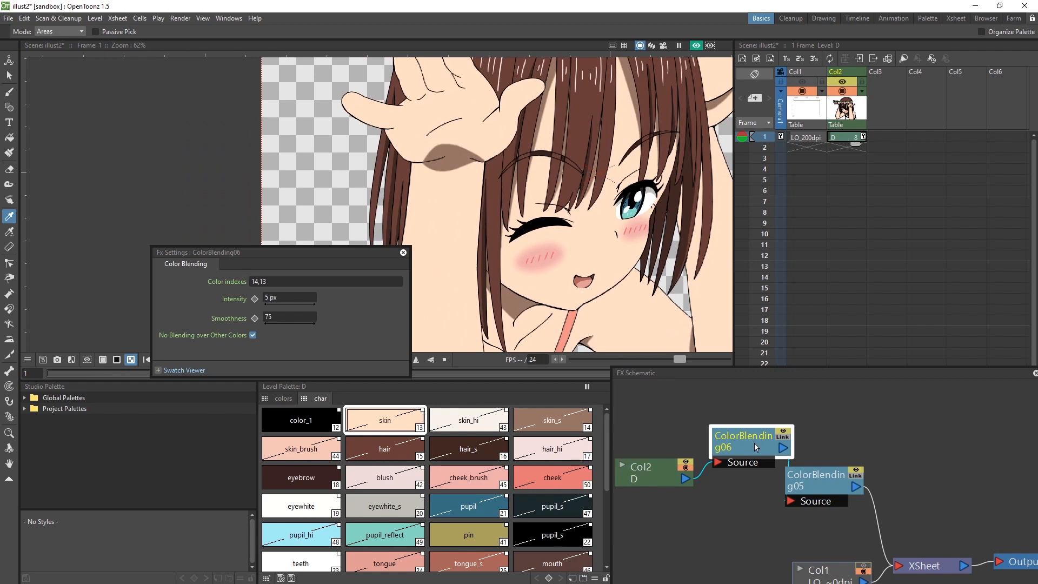
mouse_move(789, 434)
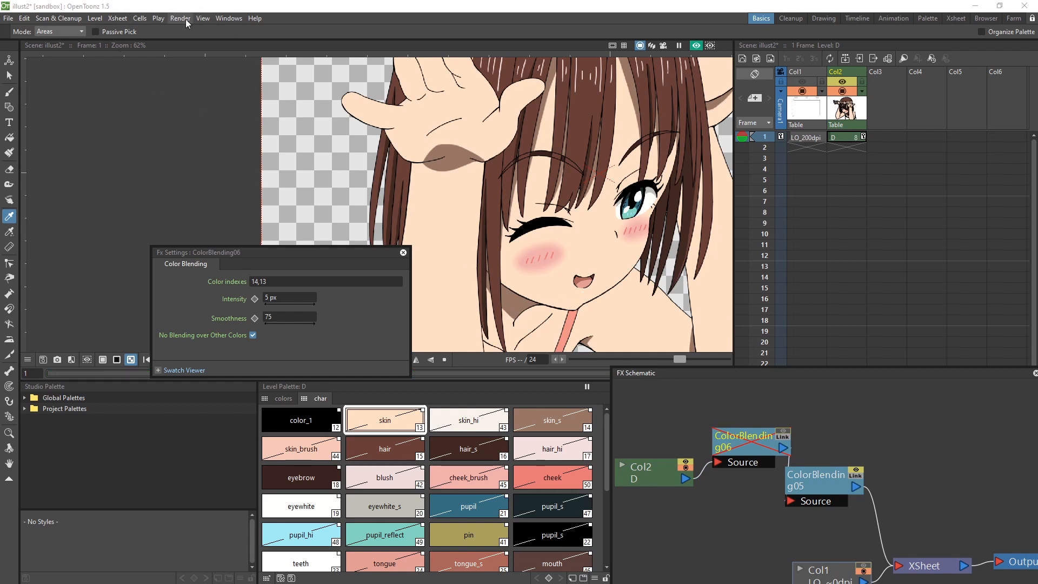
Render illust2.0001.png at 1920x1080 from Output Settings and view it in the Flipbook.
left_click(179, 17)
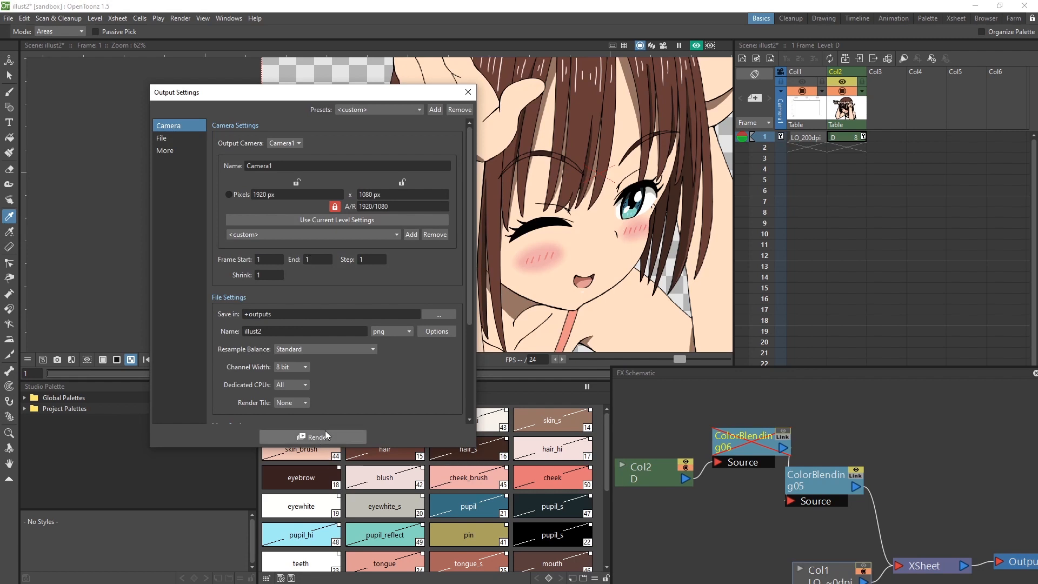
left_click(312, 437)
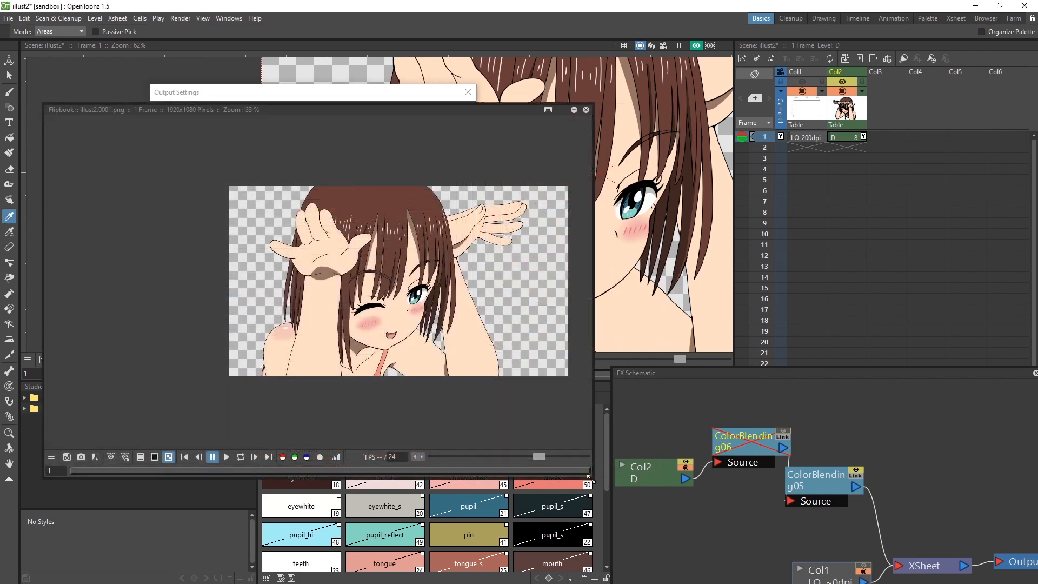